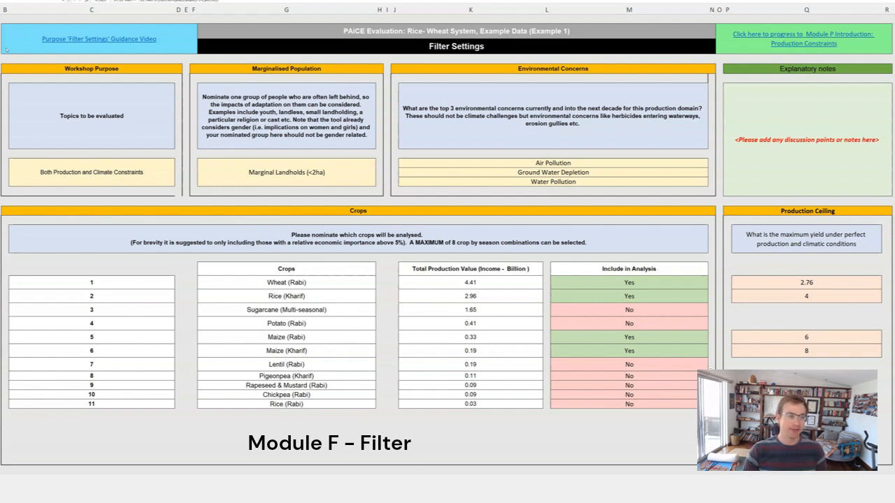
mouse_move(133, 167)
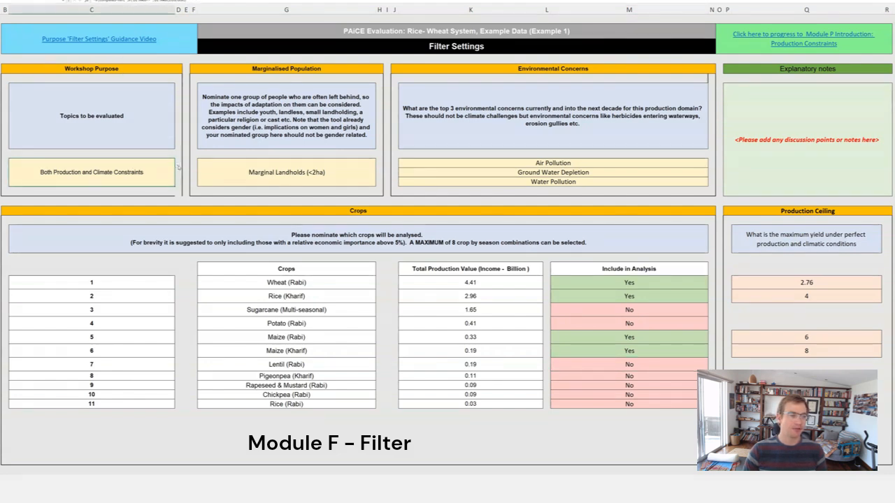
Step: Show the Yes/No dropdown for Rice (Kharif) under Include in Analysis
left_click(92, 172)
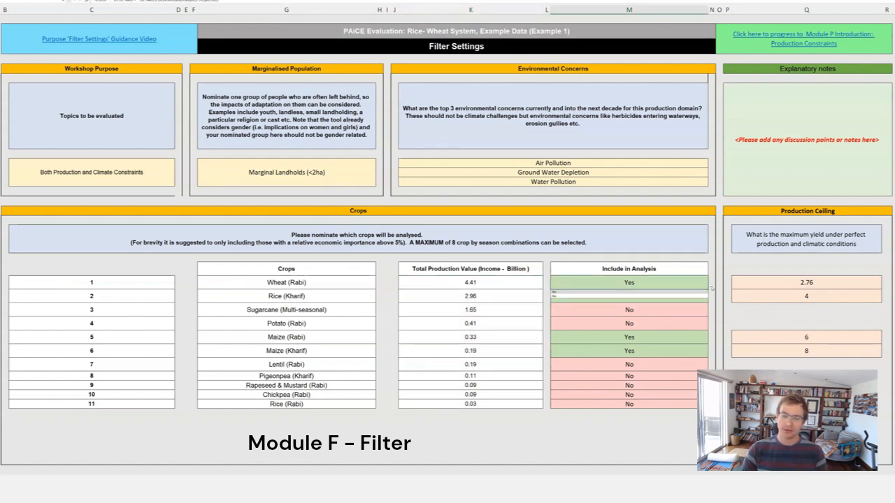
Step: Set Rice (Kharif) to Yes, briefly switch it to No, then back to Yes
left_click(628, 295)
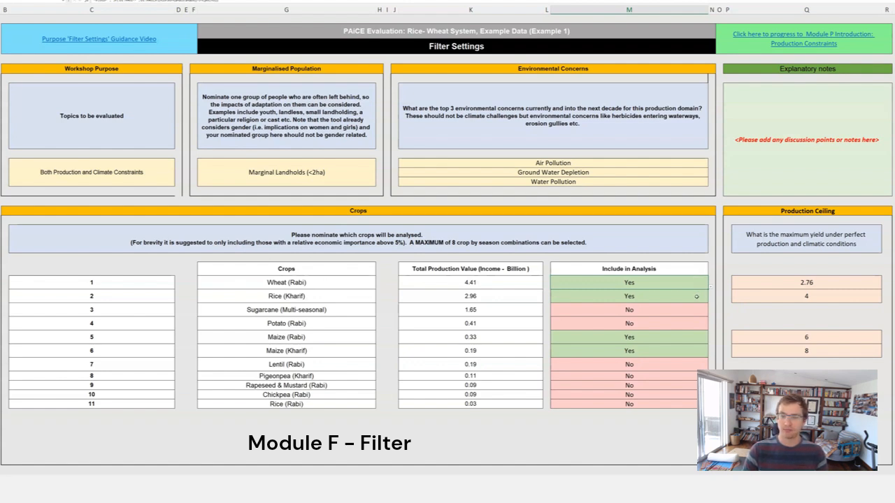
left_click(628, 310)
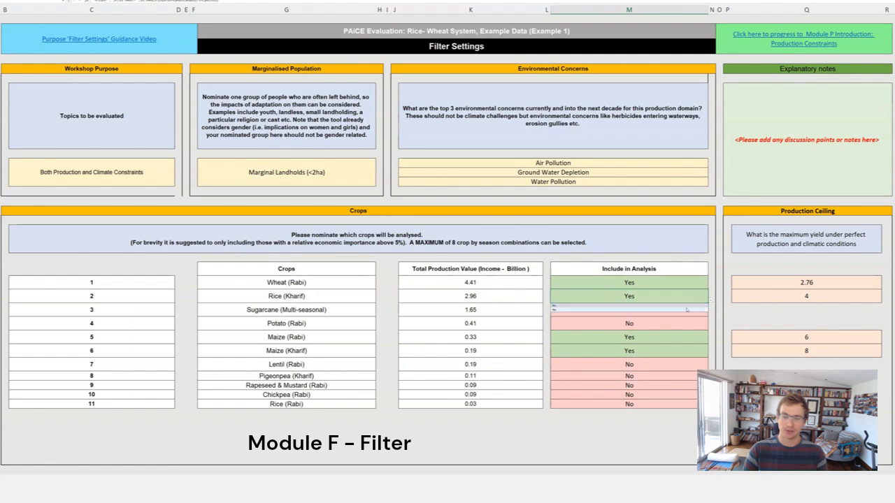
left_click(628, 296)
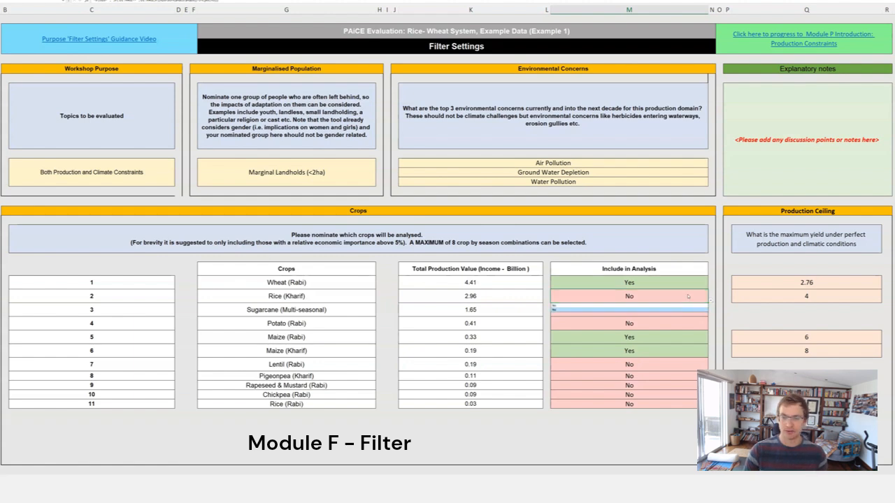
left_click(629, 296)
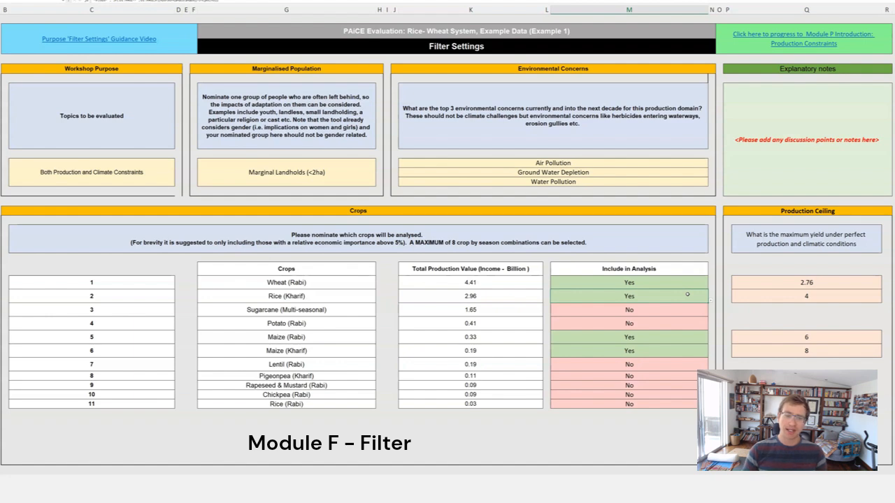
mouse_move(703, 292)
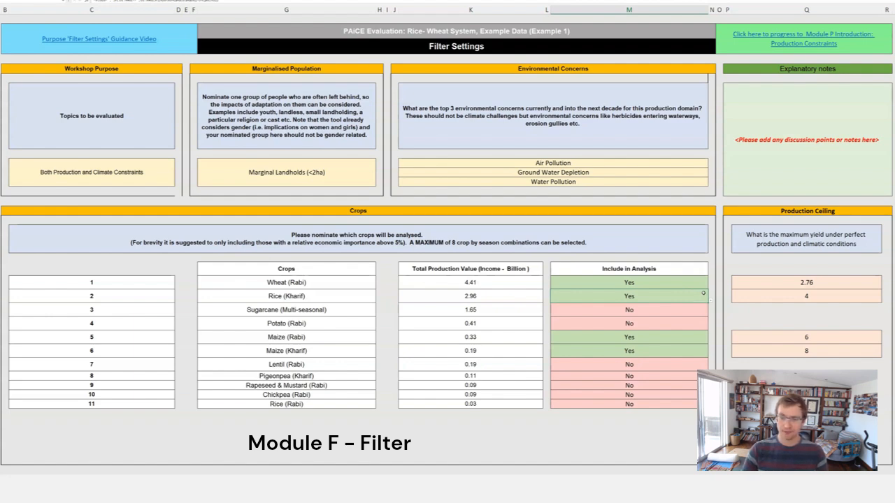